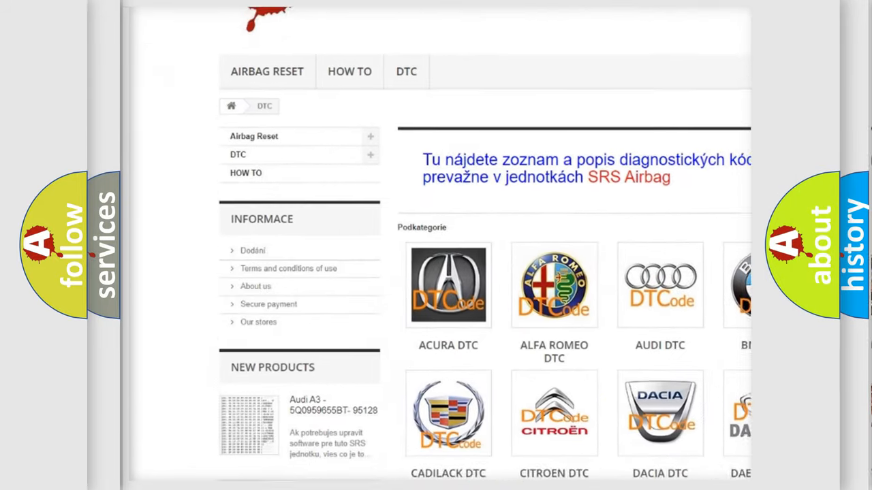
scroll(down, 3)
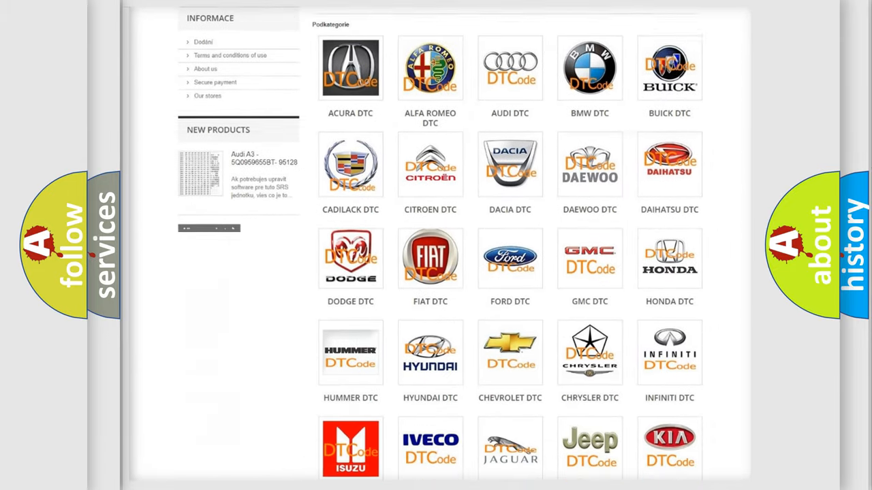
scroll(down, 3)
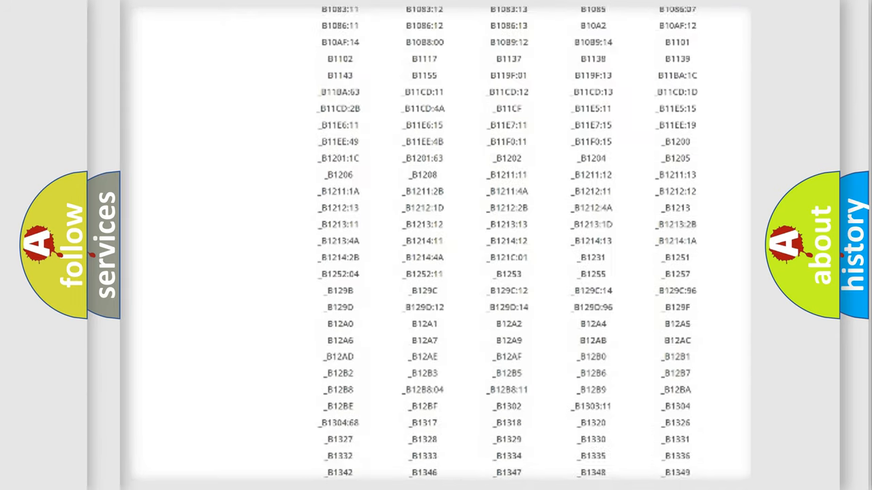
scroll(down, 3)
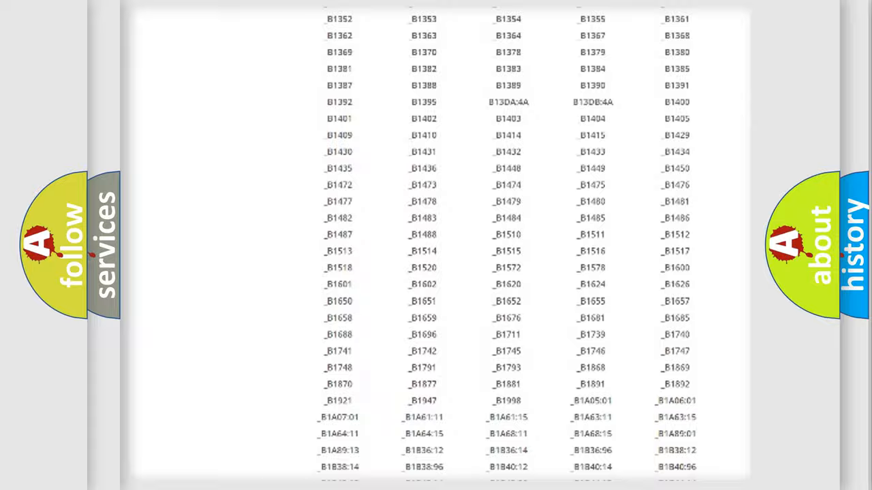